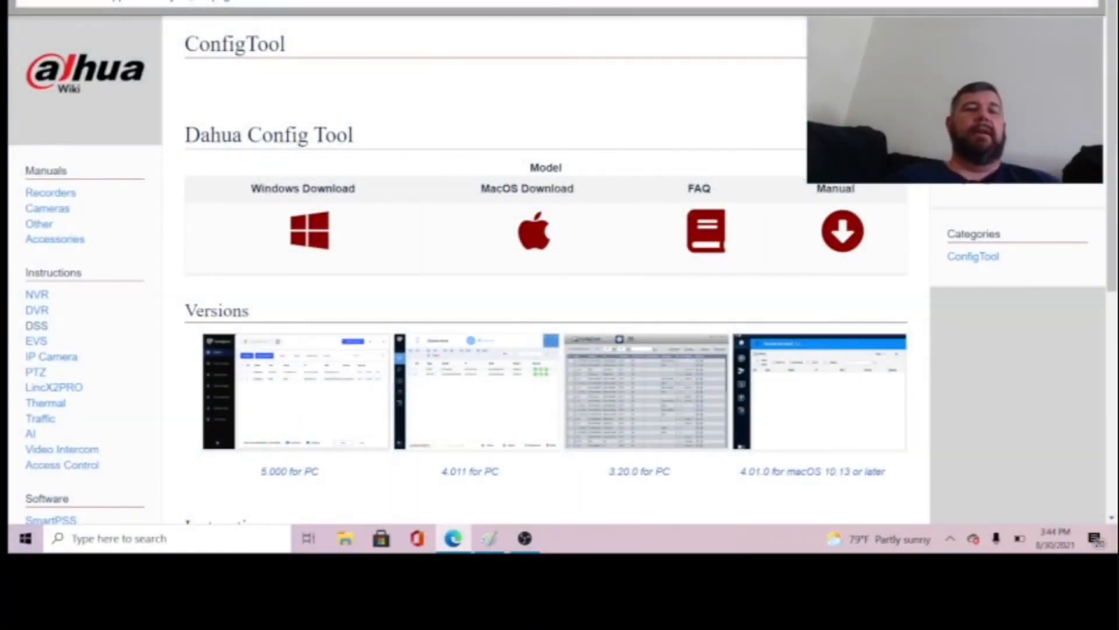
mouse_move(626, 67)
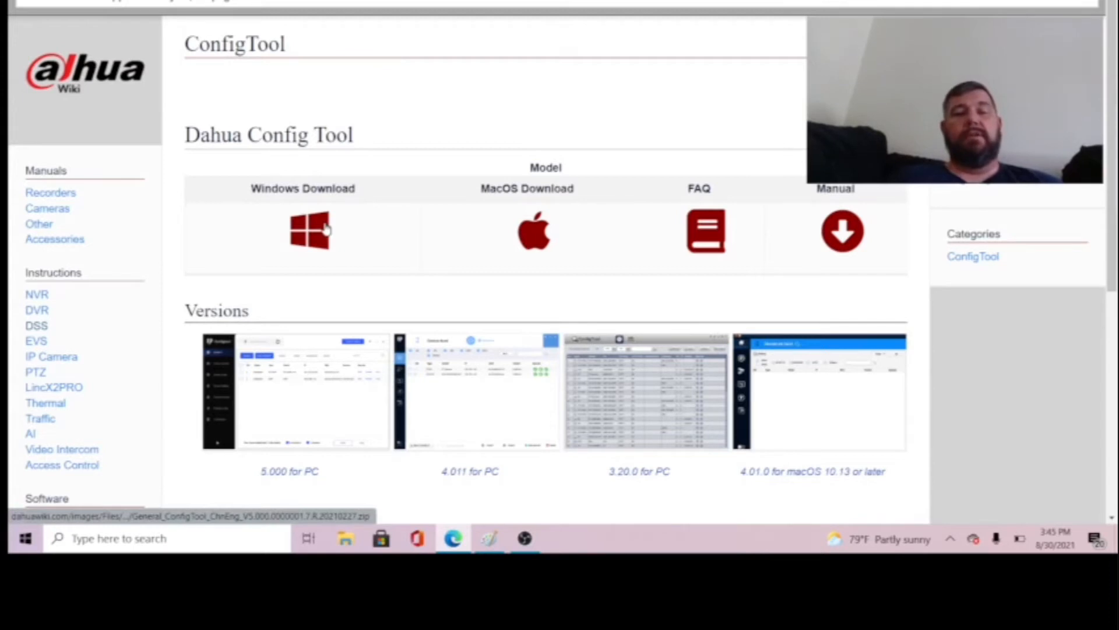
mouse_move(732, 112)
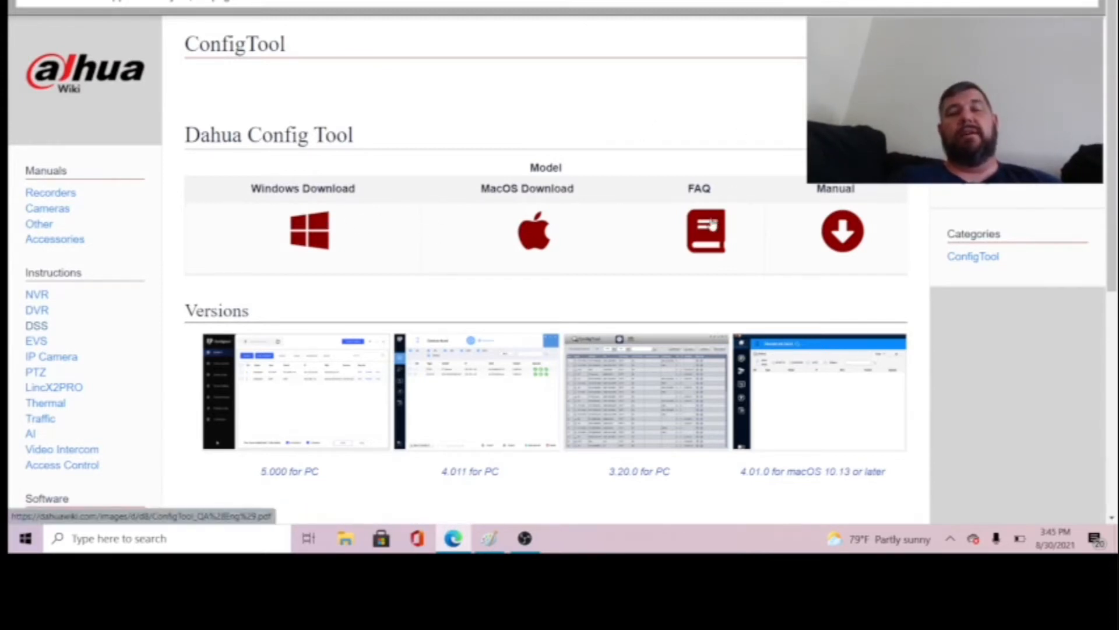
mouse_move(843, 229)
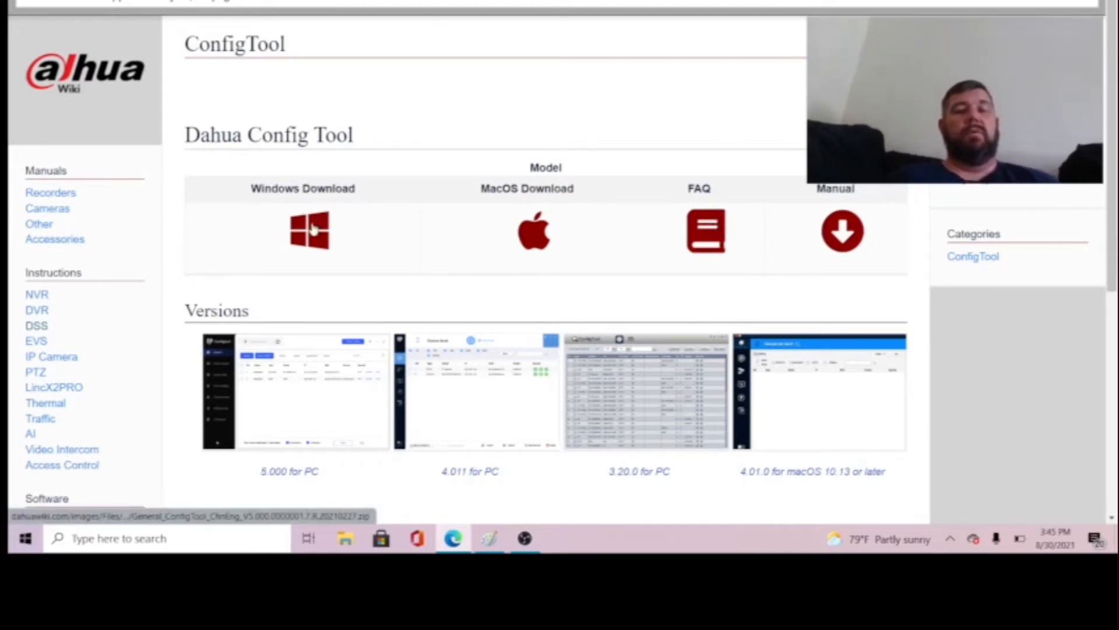
Download the Windows ConfigTool zip from the Dahua Wiki page
left_click(308, 229)
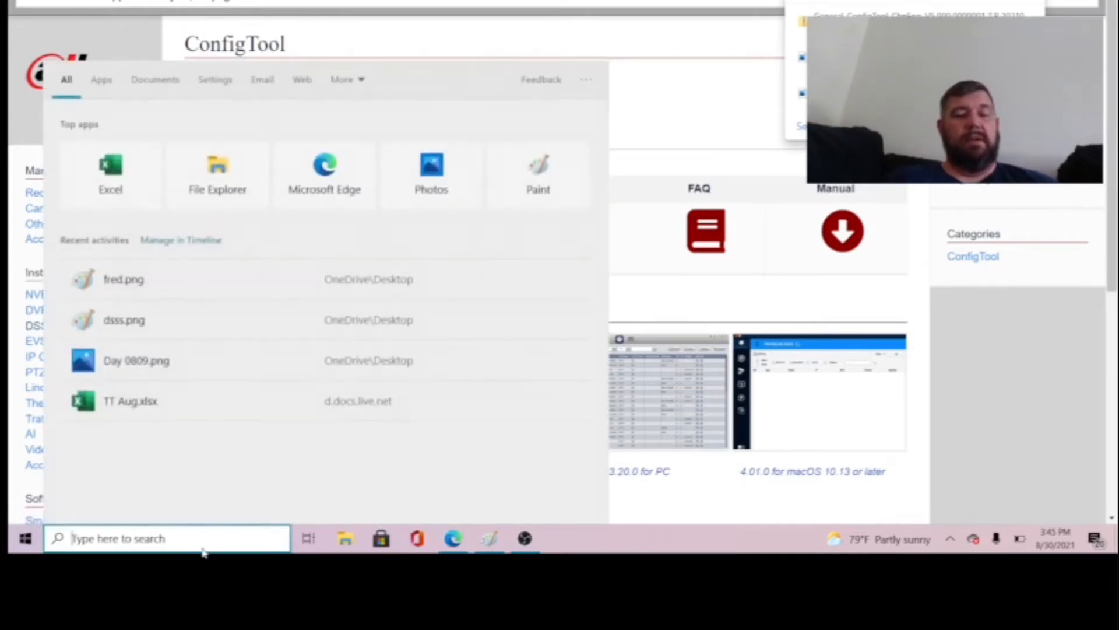
Search Windows for 'configtool' to launch the ConfigTool app
type("configtool")
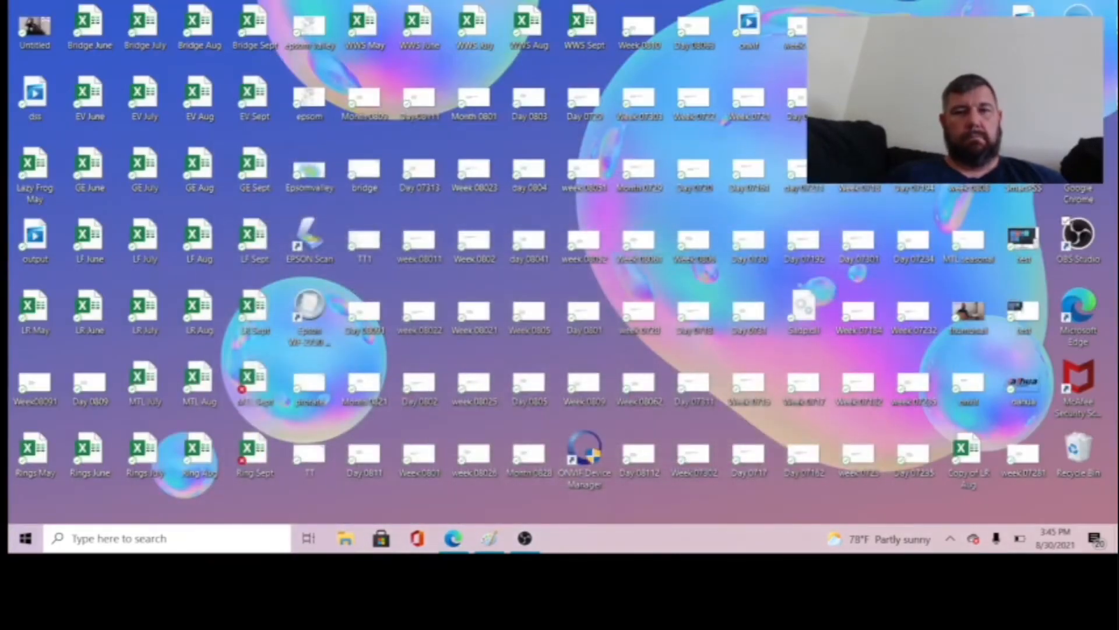
left_click(164, 538)
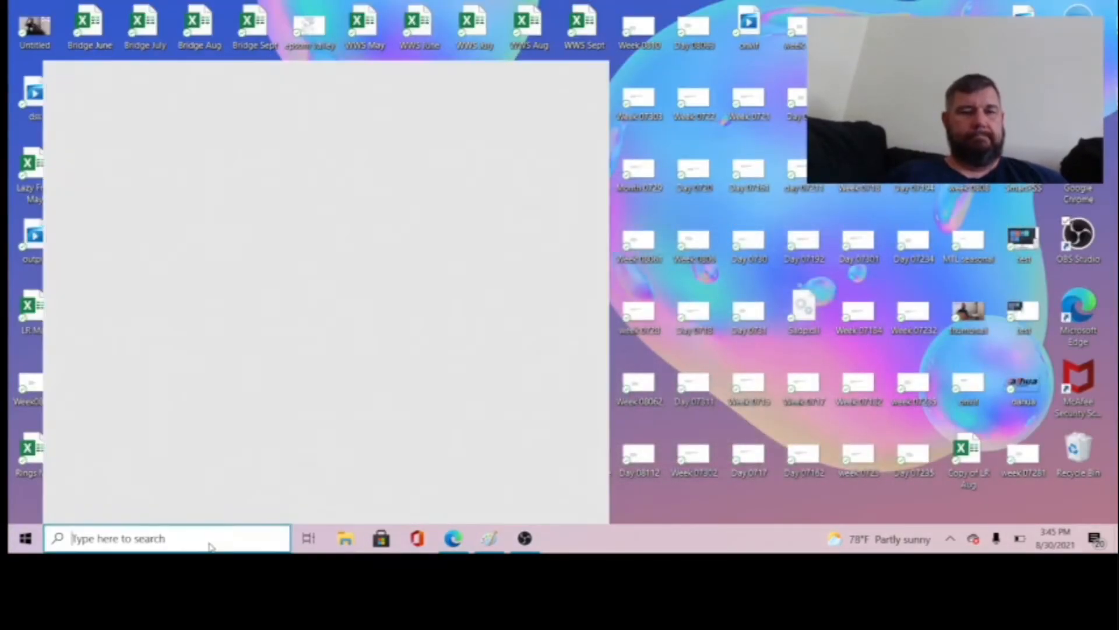
left_click(167, 538)
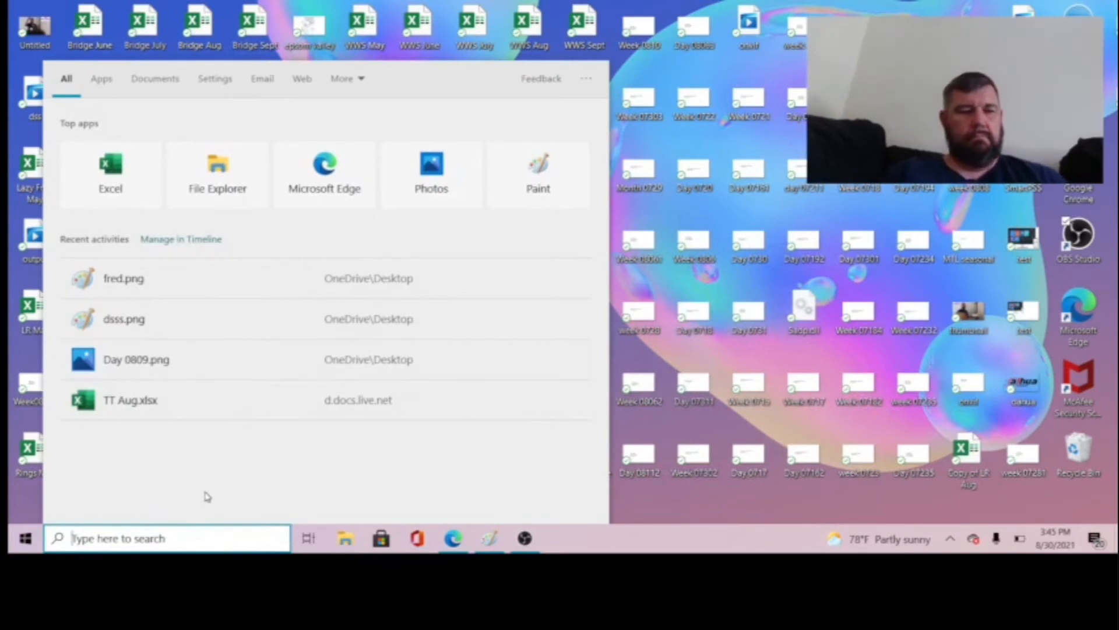
type("configtool")
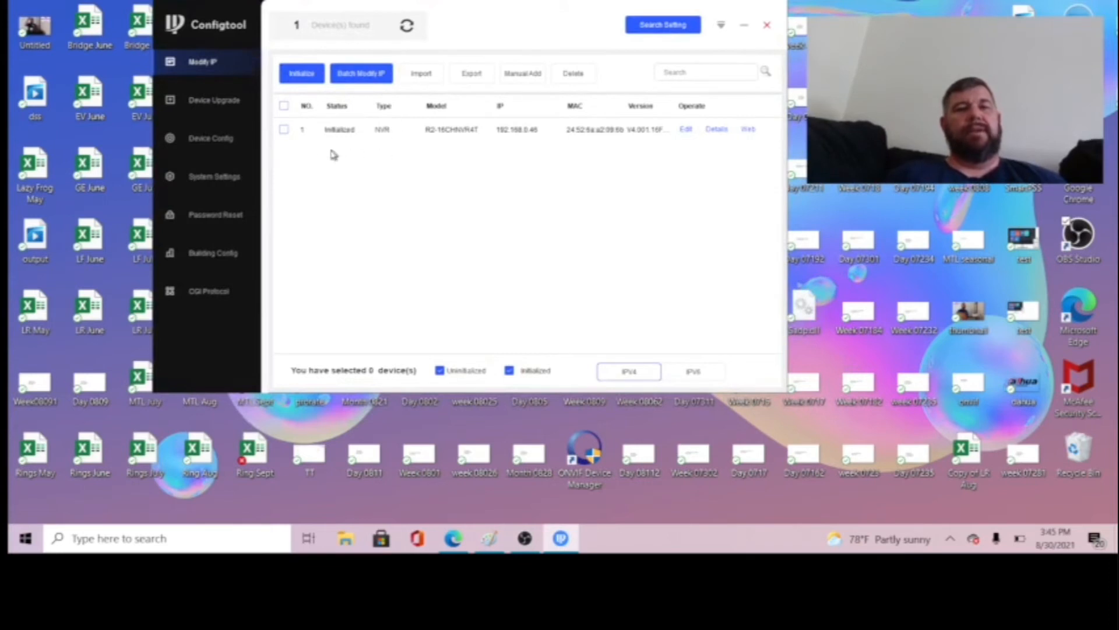
mouse_move(458, 171)
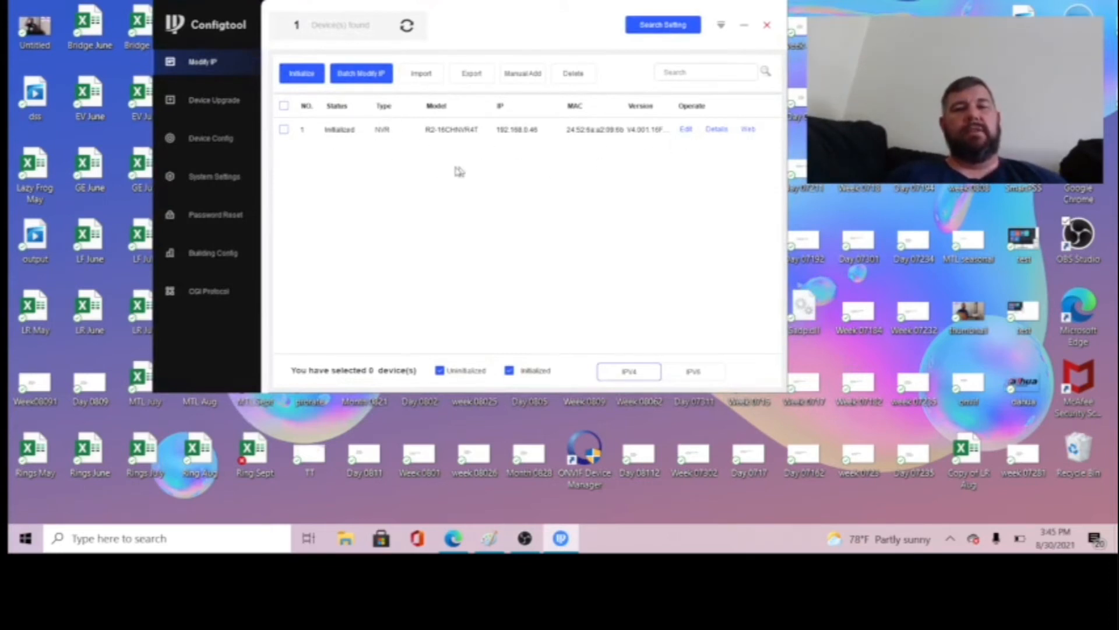
mouse_move(414, 134)
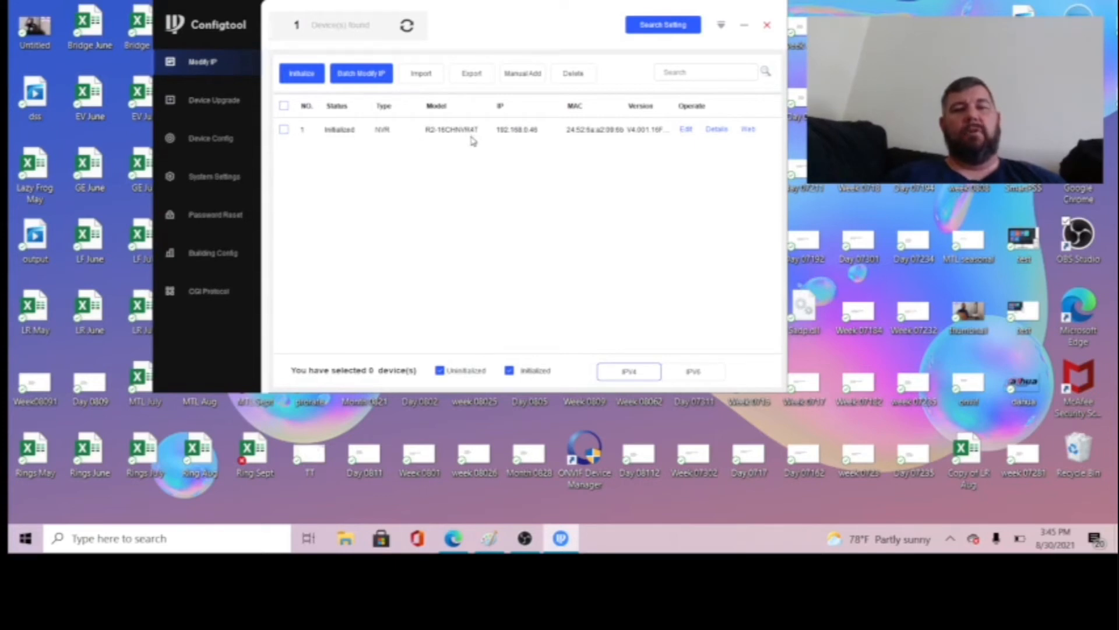
mouse_move(627, 148)
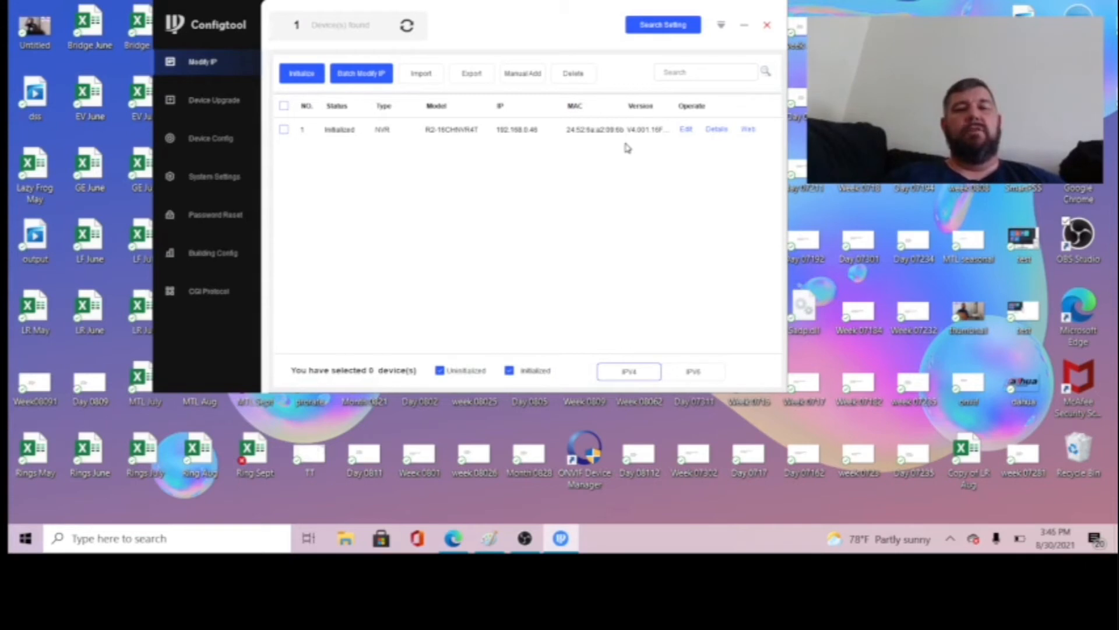
mouse_move(387, 191)
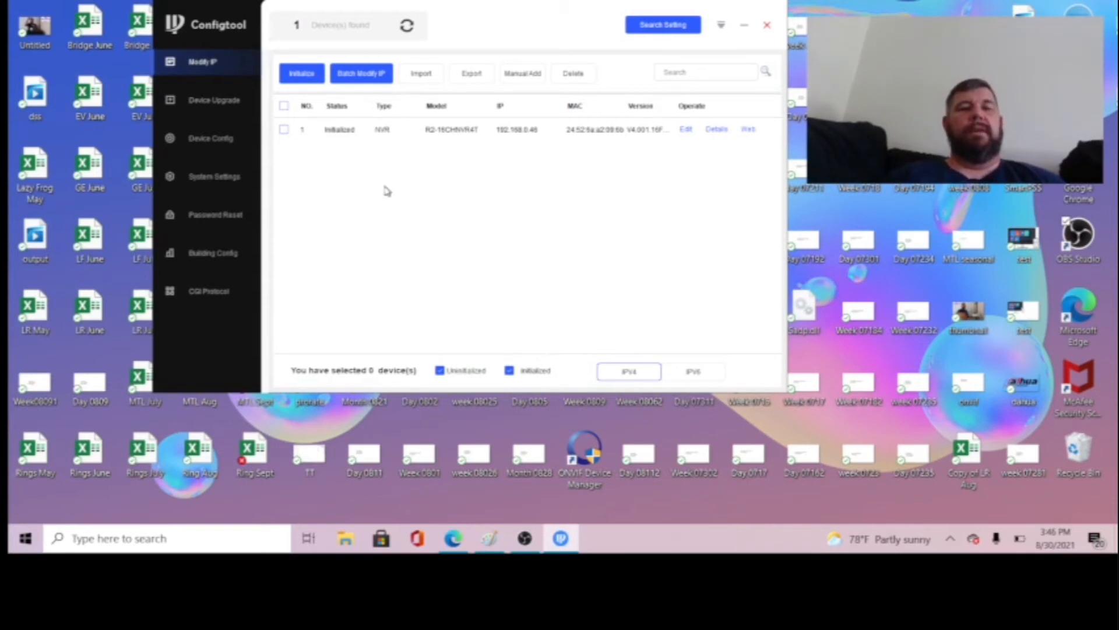
mouse_move(350, 171)
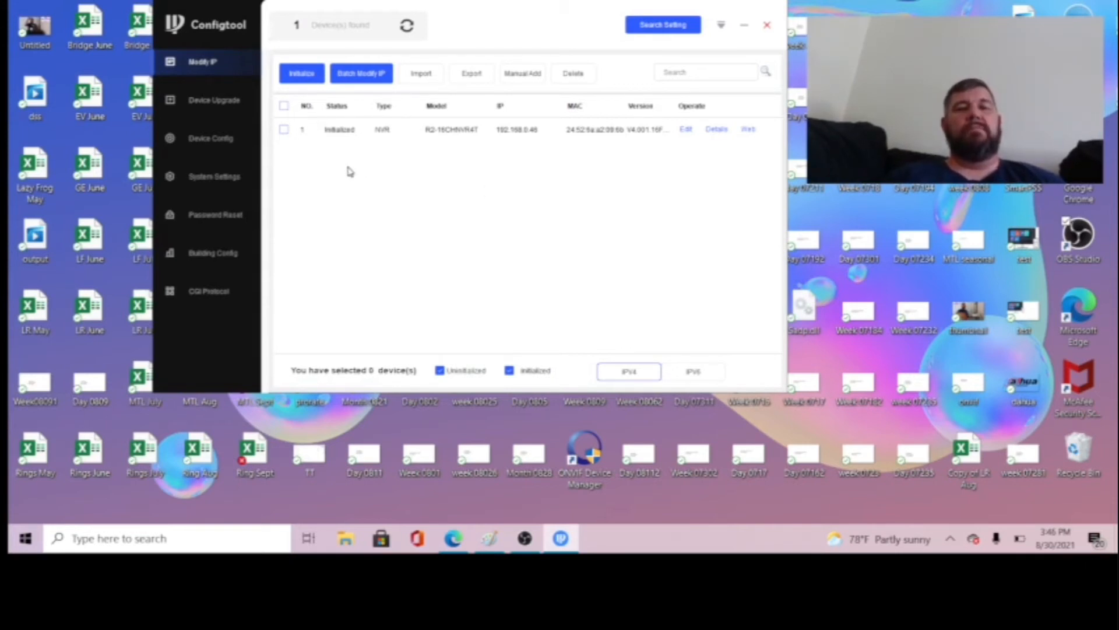
mouse_move(344, 170)
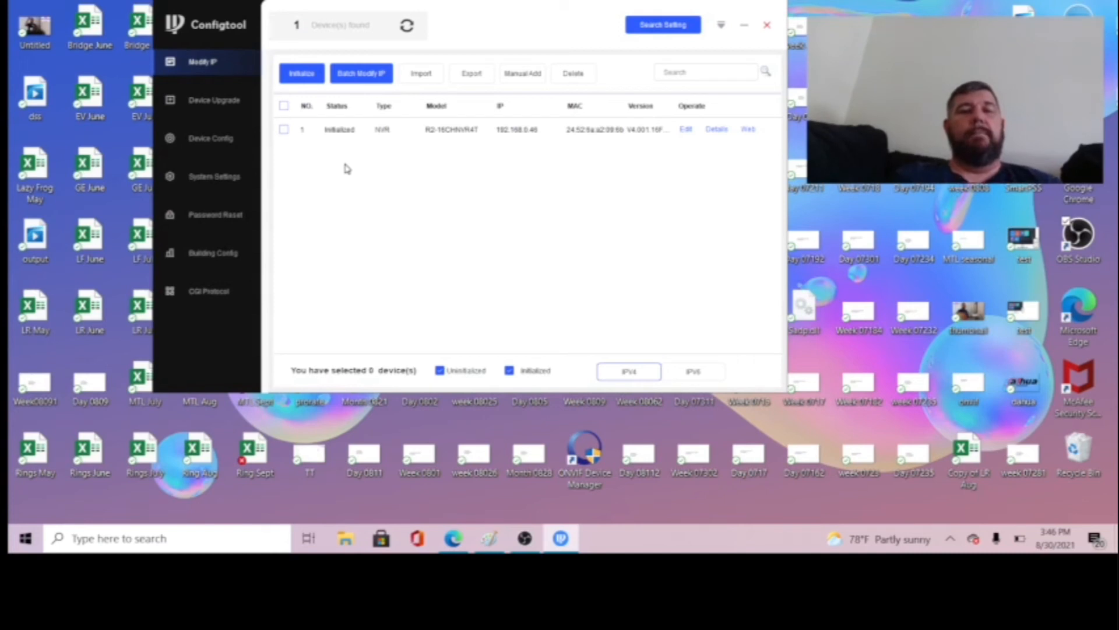
mouse_move(531, 137)
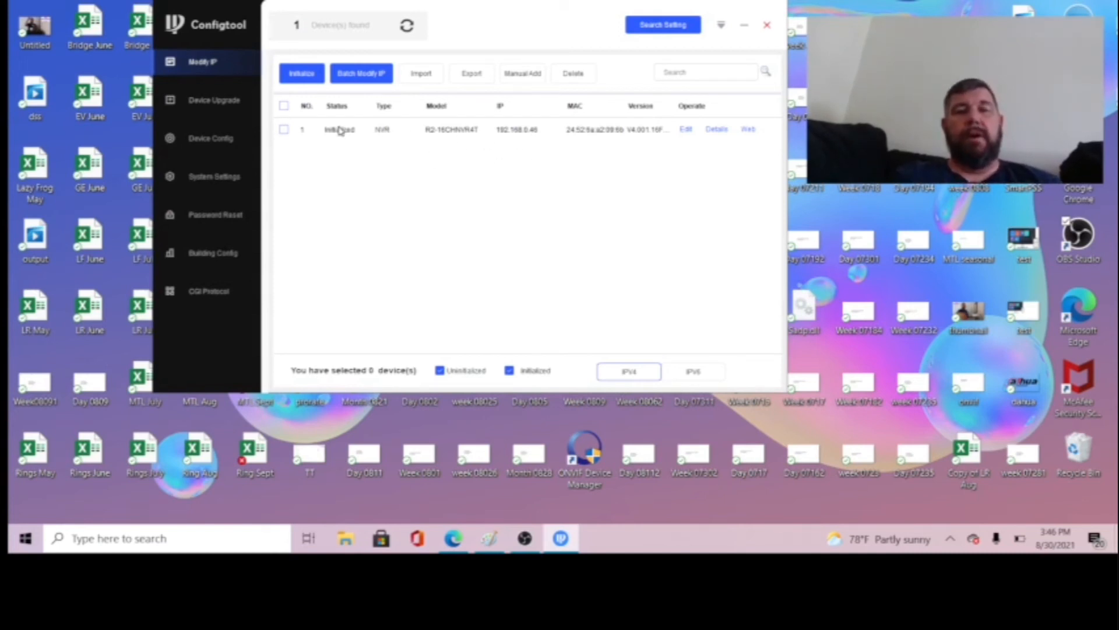
mouse_move(420, 169)
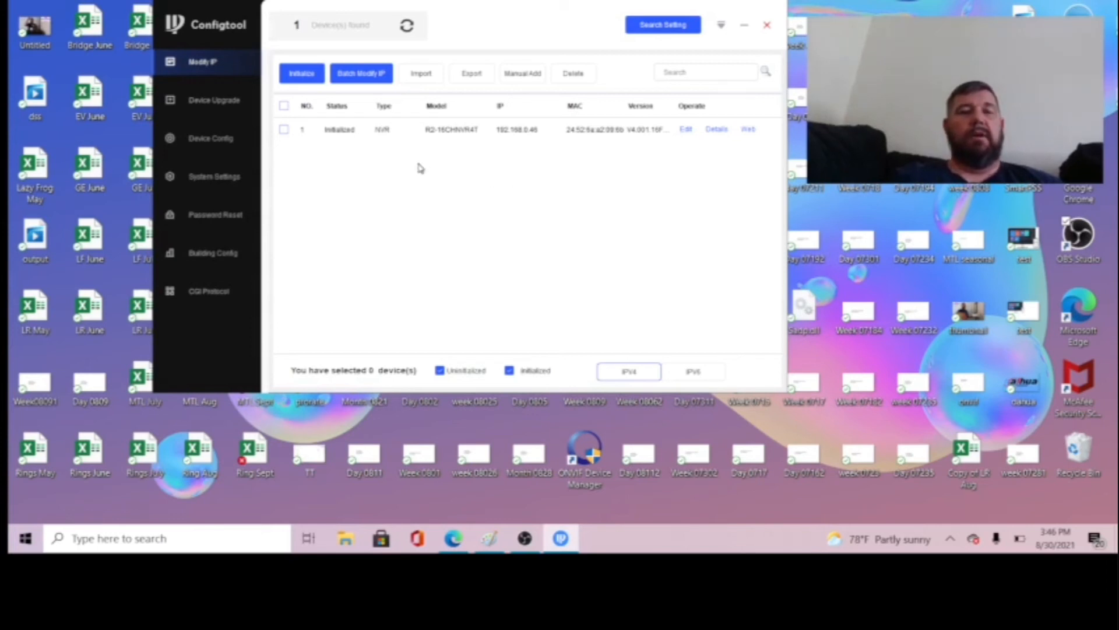
mouse_move(337, 139)
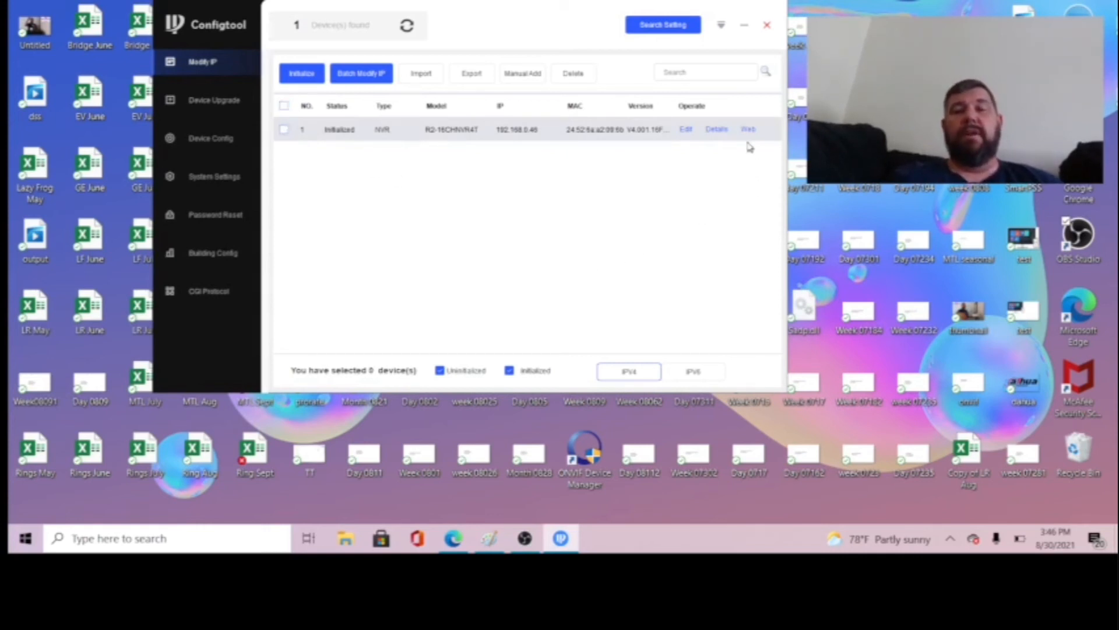
mouse_move(747, 145)
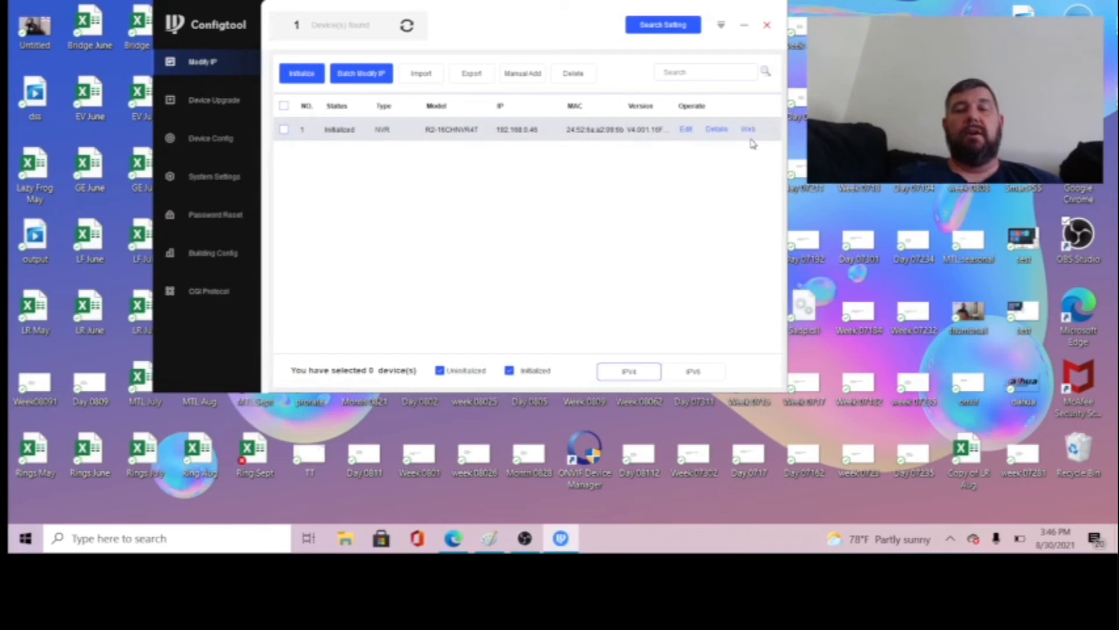
mouse_move(748, 130)
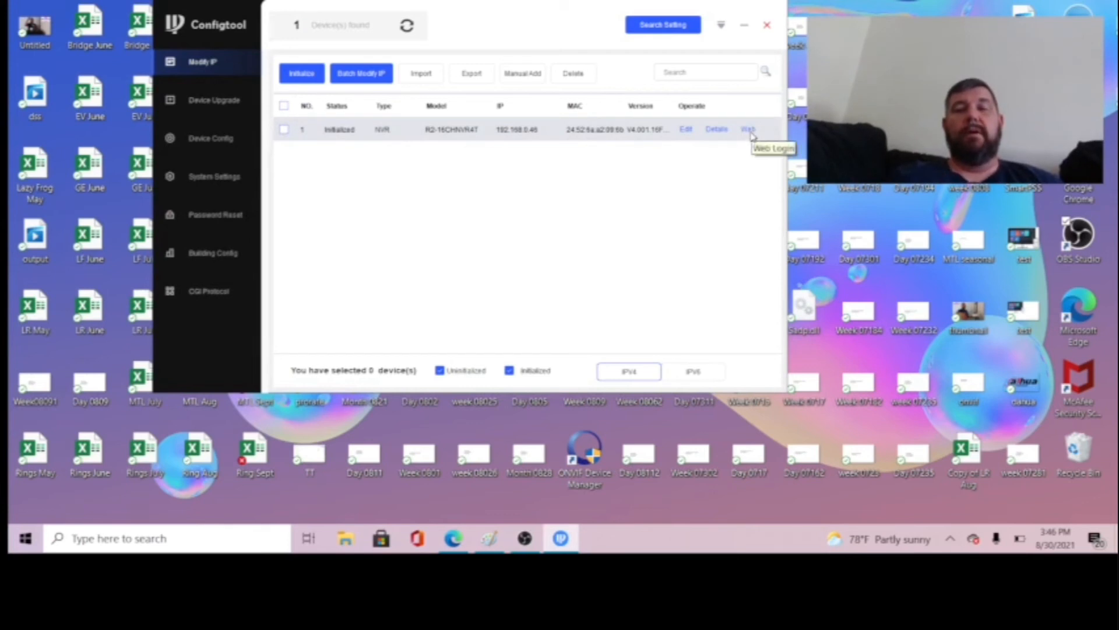
mouse_move(748, 135)
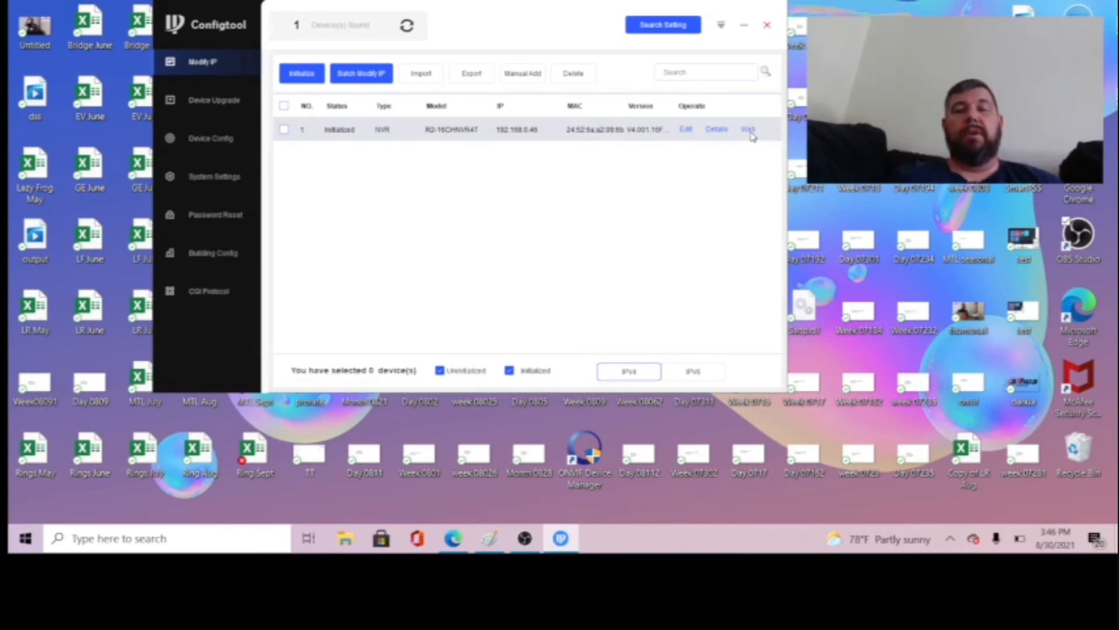
Open the found NVR's web login in a browser via its Web link
left_click(747, 129)
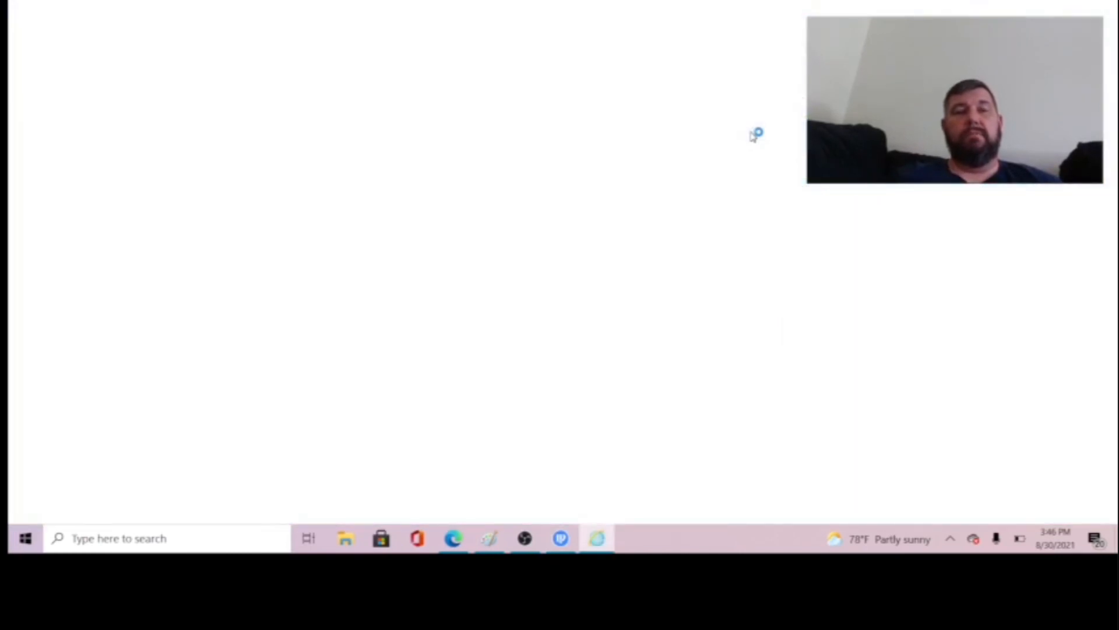